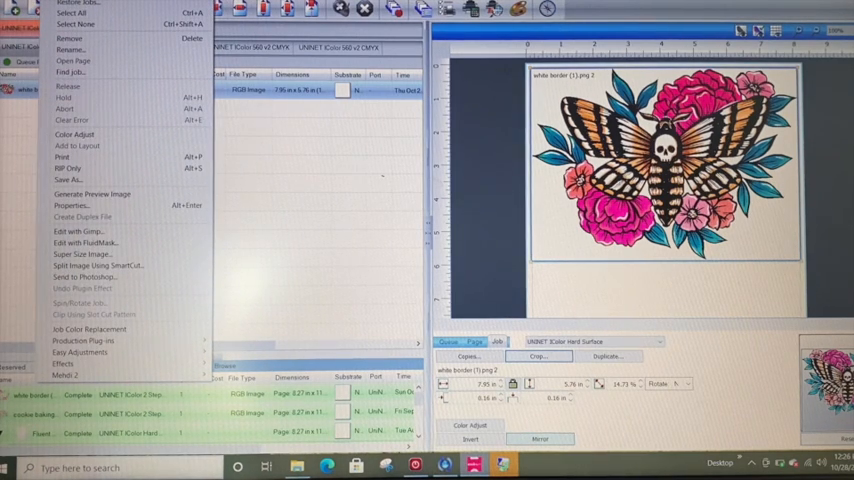
mouse_move(84, 340)
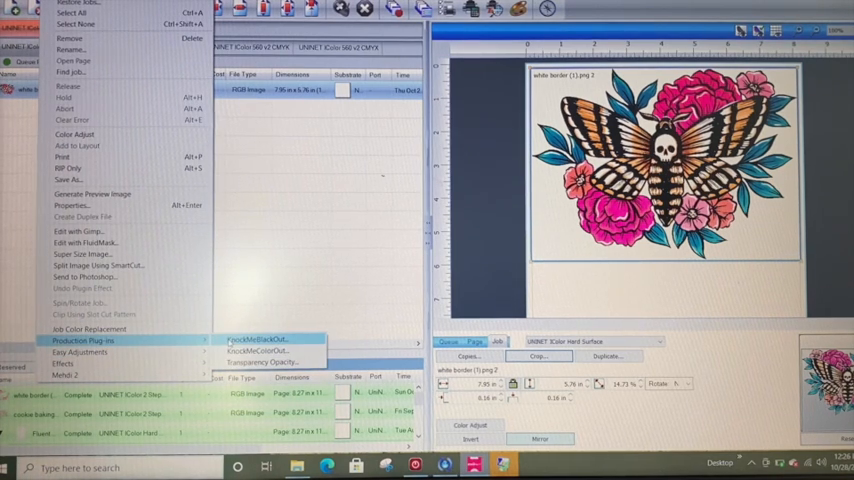
mouse_move(256, 350)
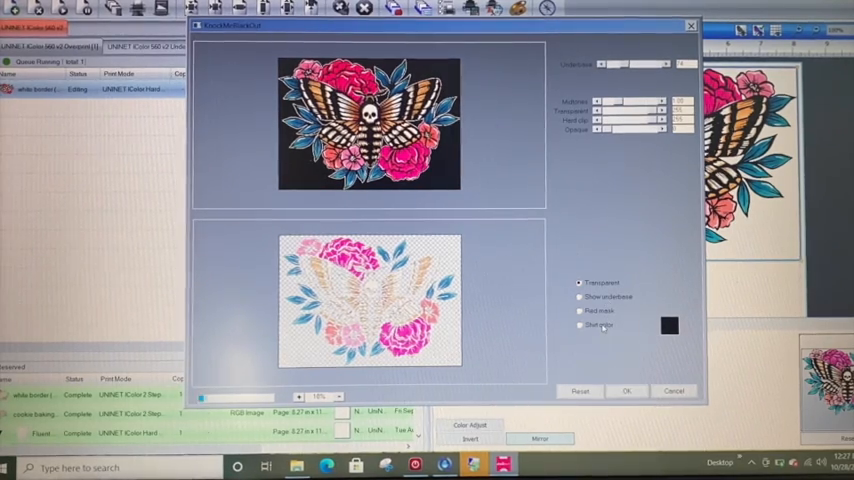
Step: Knock black out to transparent in Knock Me Black Out and apply it to the moth-and-roses job
left_click(580, 324)
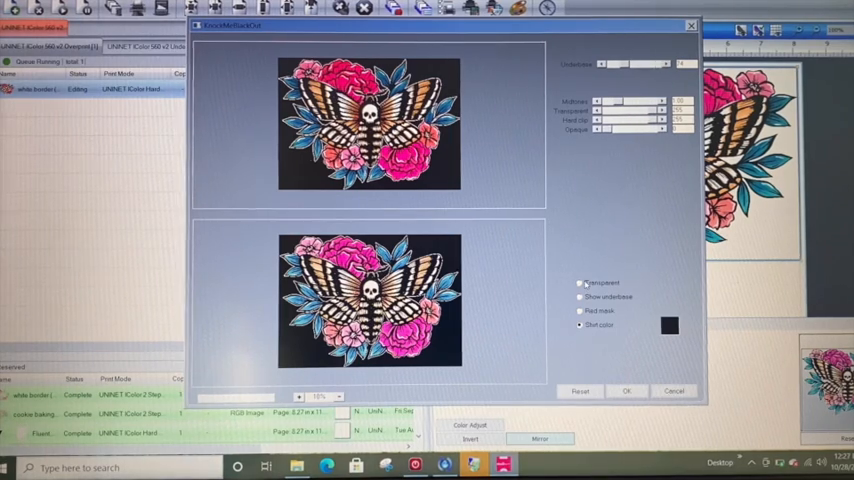
left_click(580, 282)
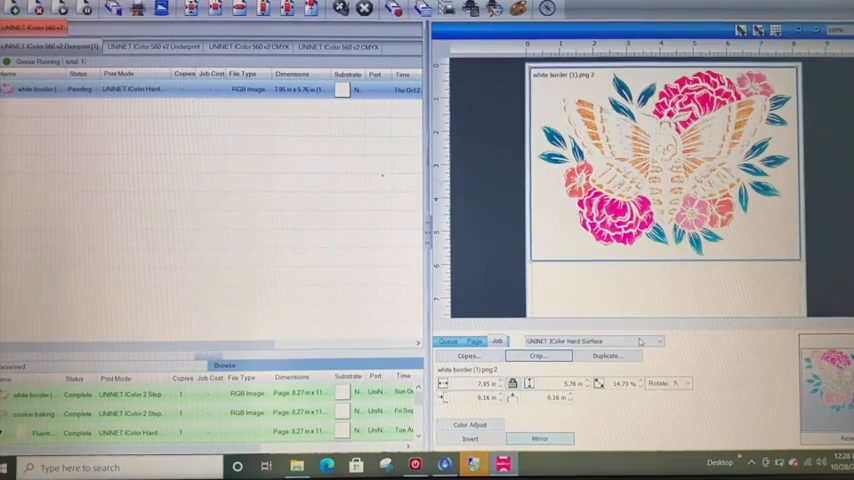
Step: Choose a UNINET media profile as the job's paper type and reopen the list to reconsider
left_click(650, 340)
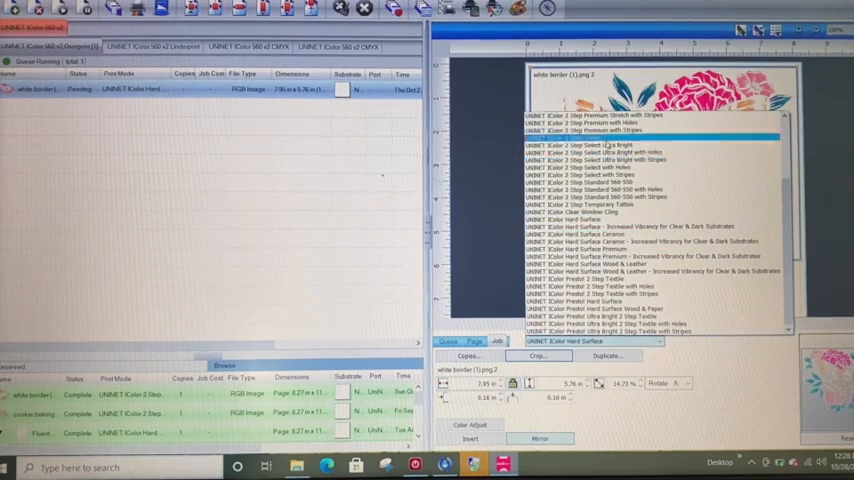
left_click(596, 144)
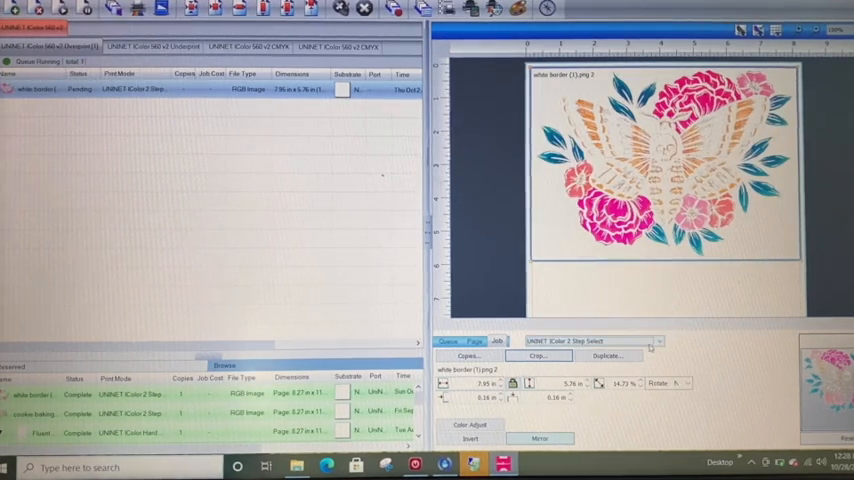
left_click(660, 340)
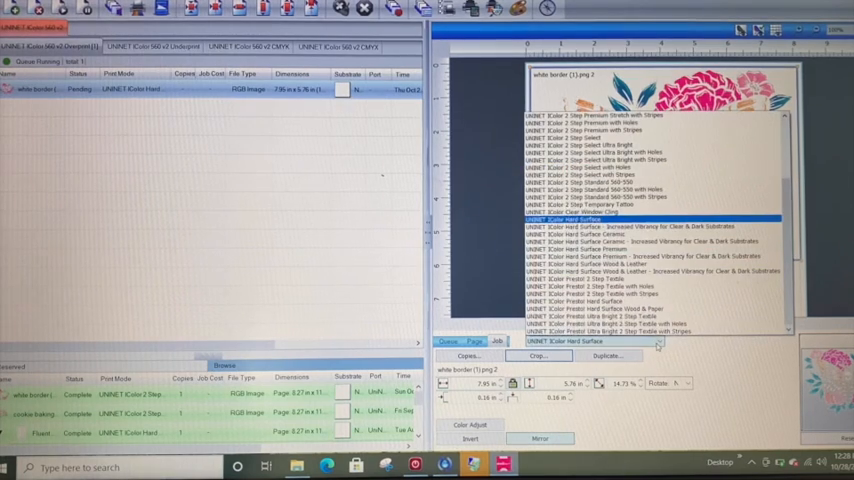